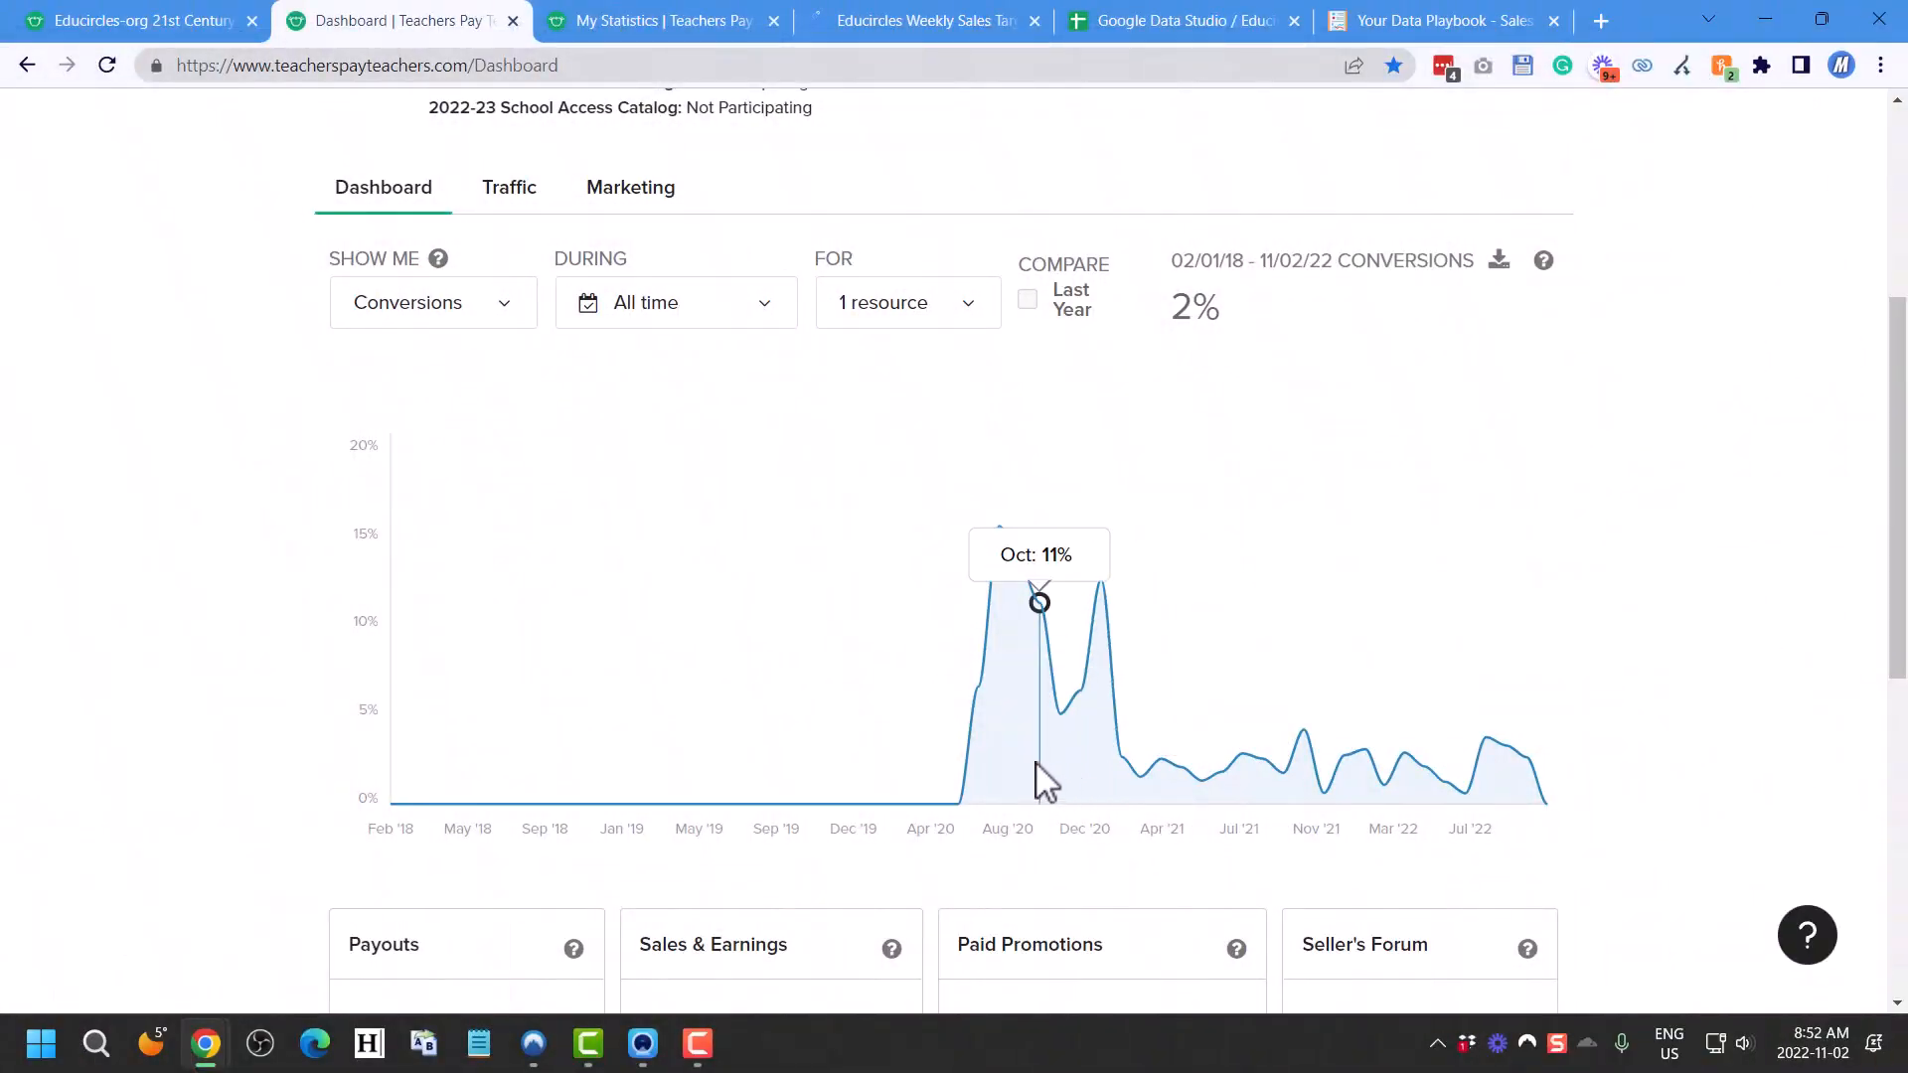
mouse_move(1047, 791)
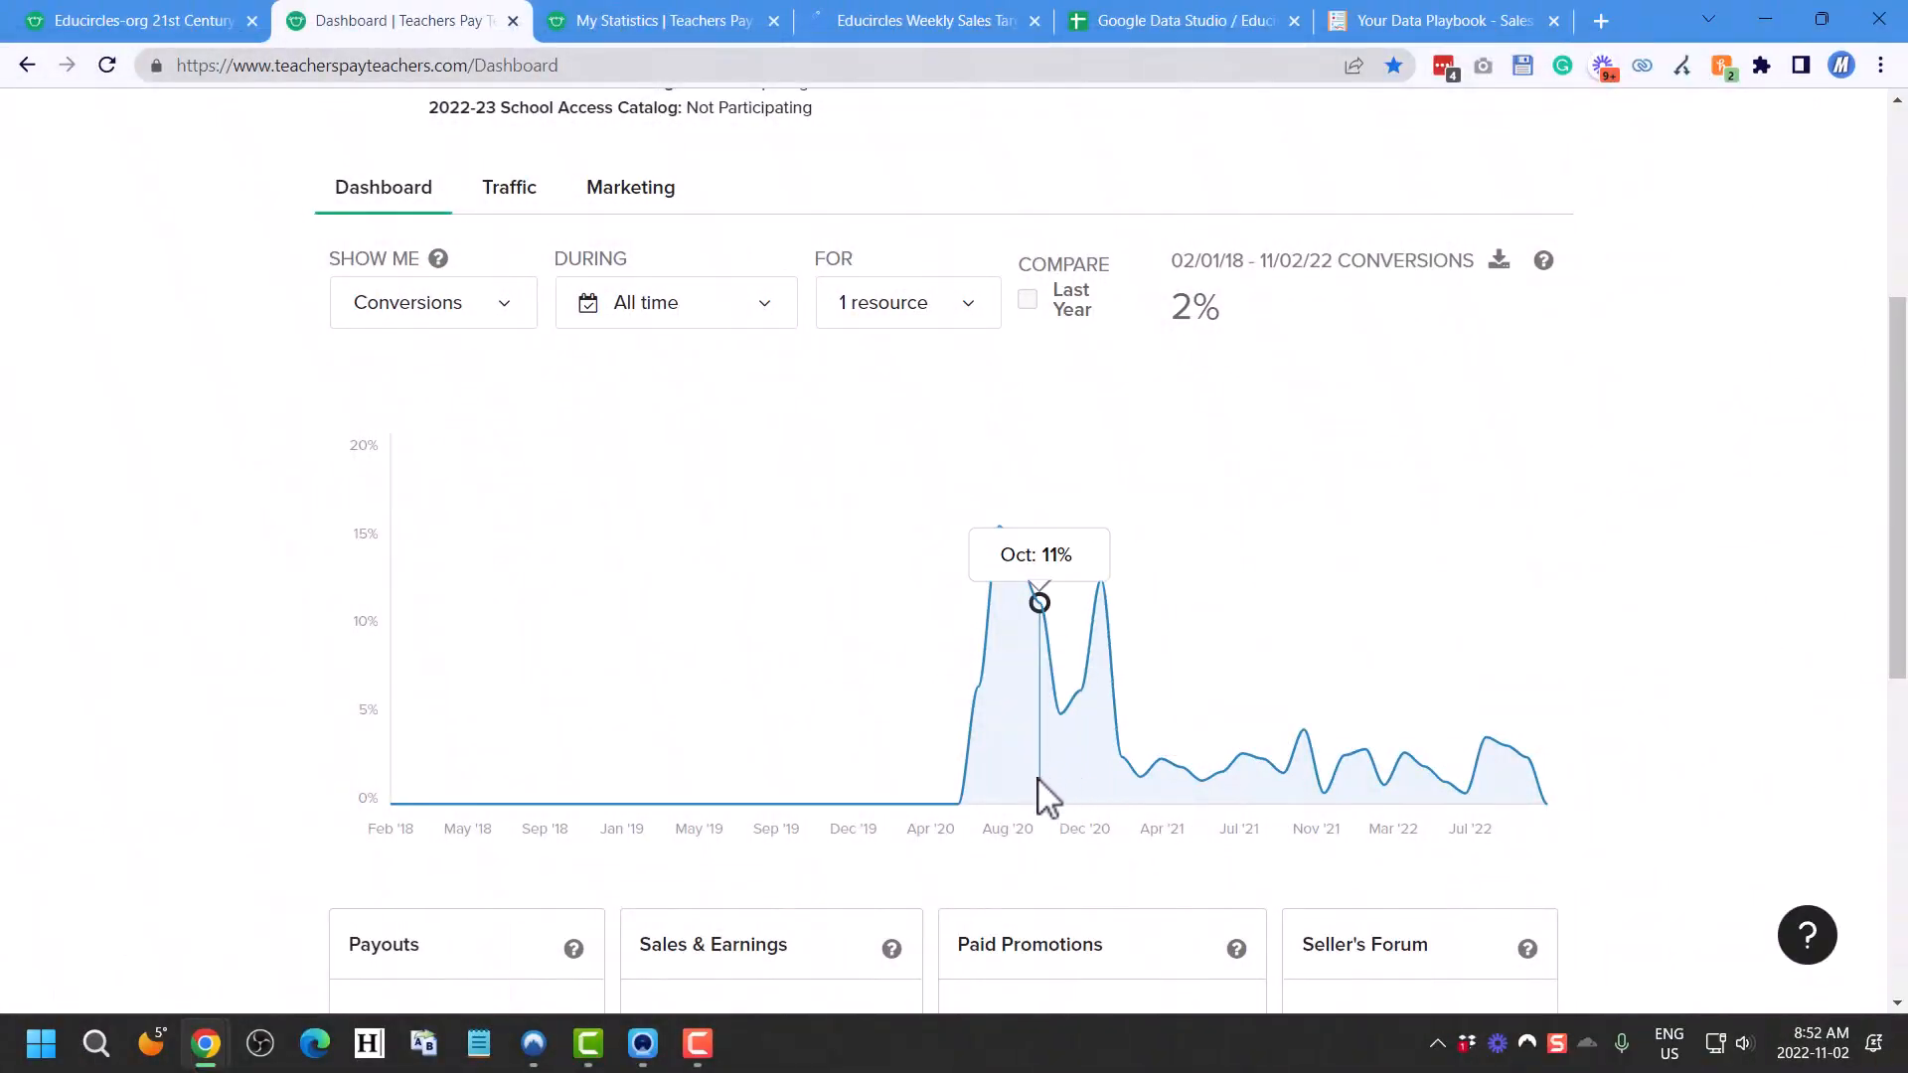